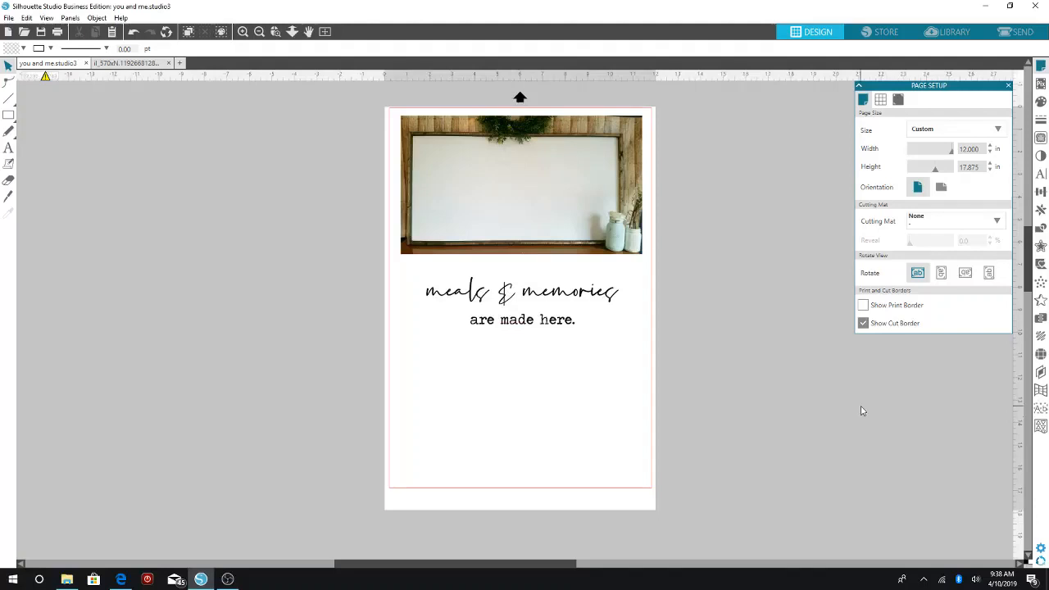
pyautogui.moveTo(852, 426)
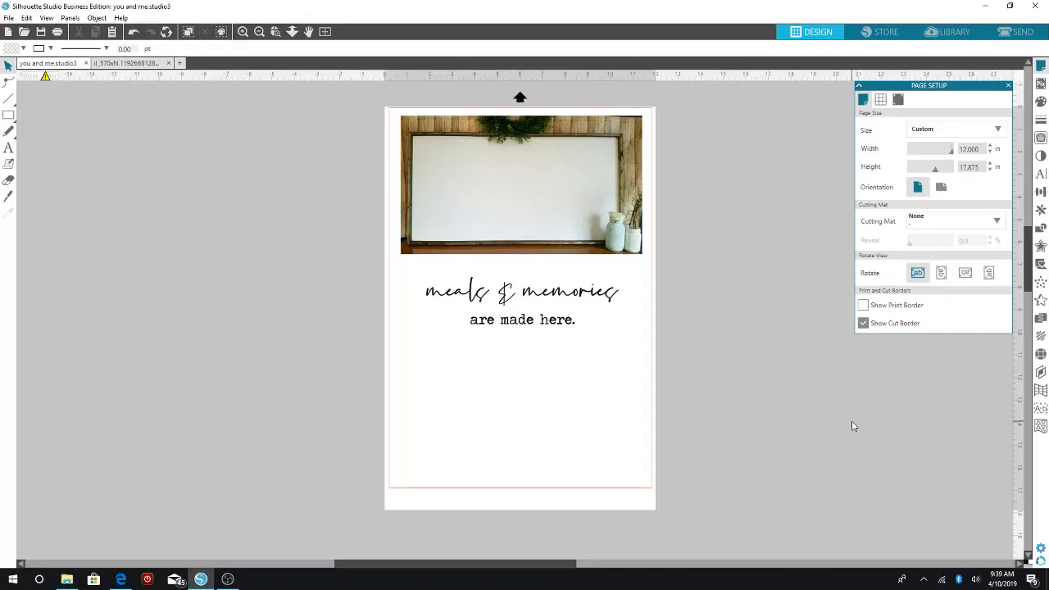
pyautogui.moveTo(864, 410)
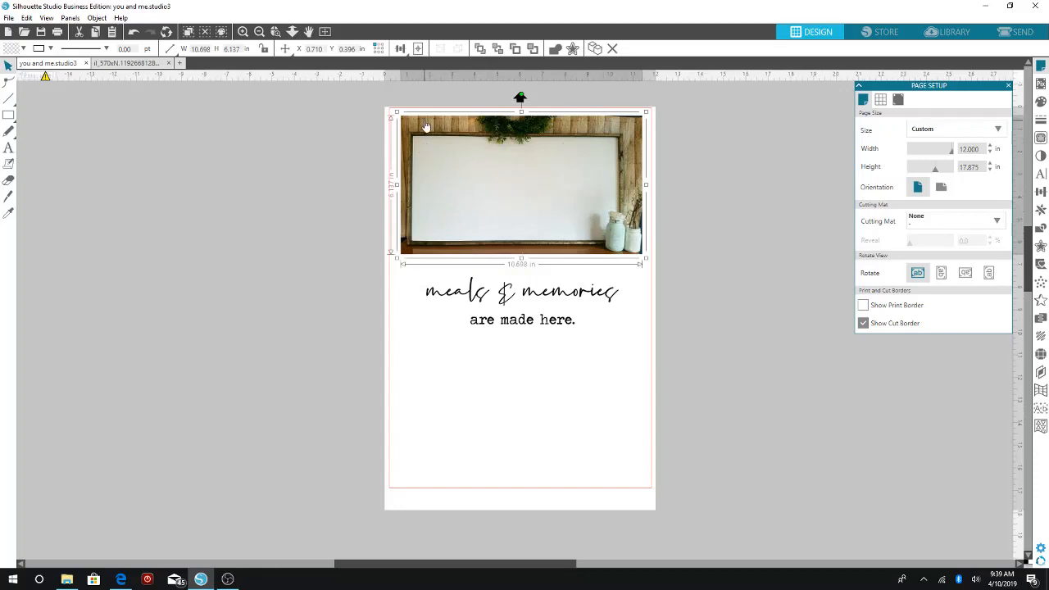
pyautogui.moveTo(641, 226)
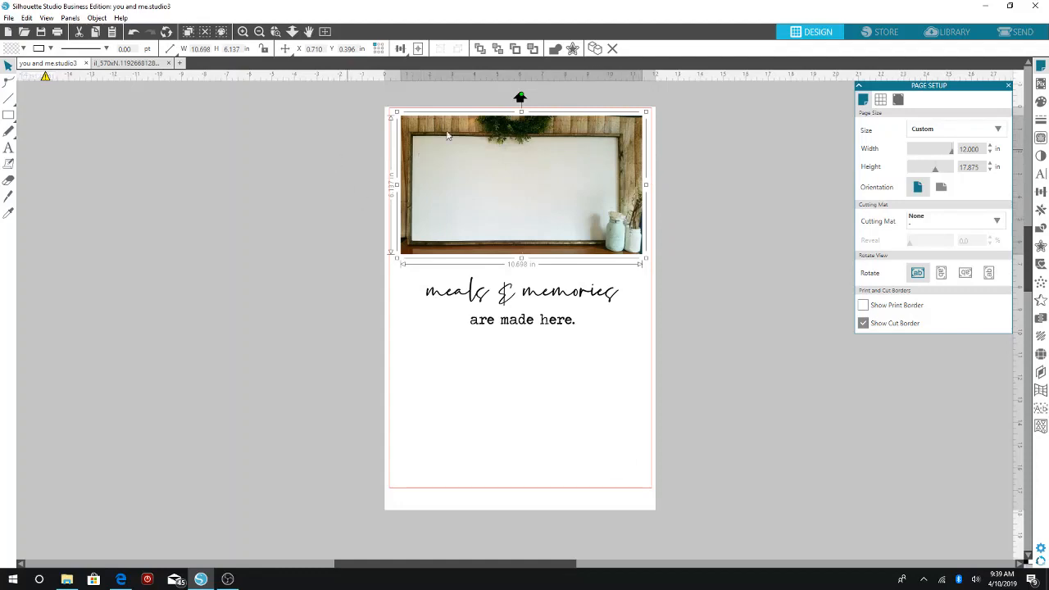
pyautogui.moveTo(574, 124)
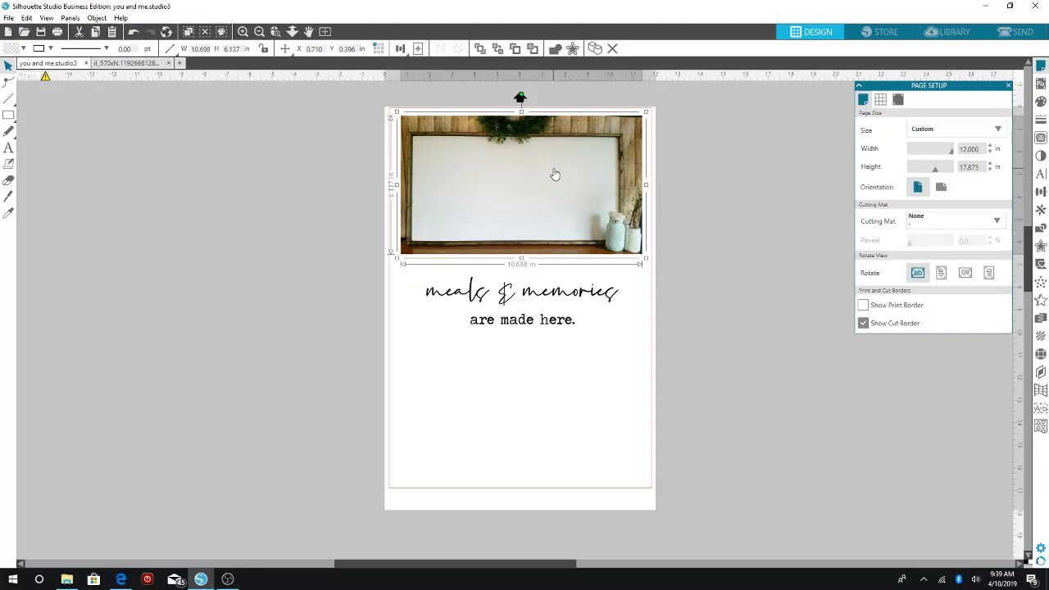
pyautogui.moveTo(587, 177)
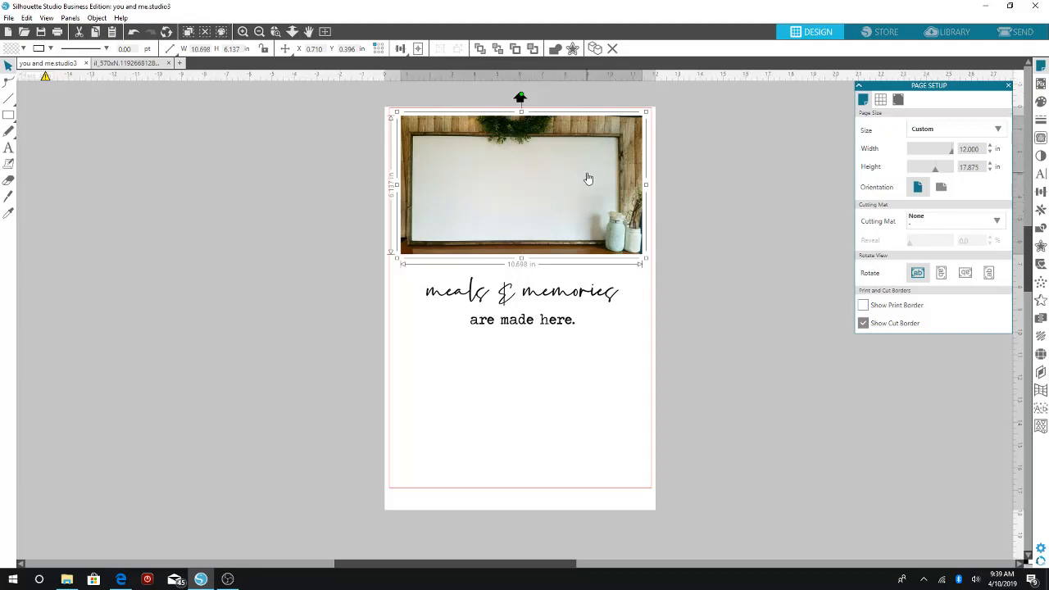
pyautogui.moveTo(357, 162)
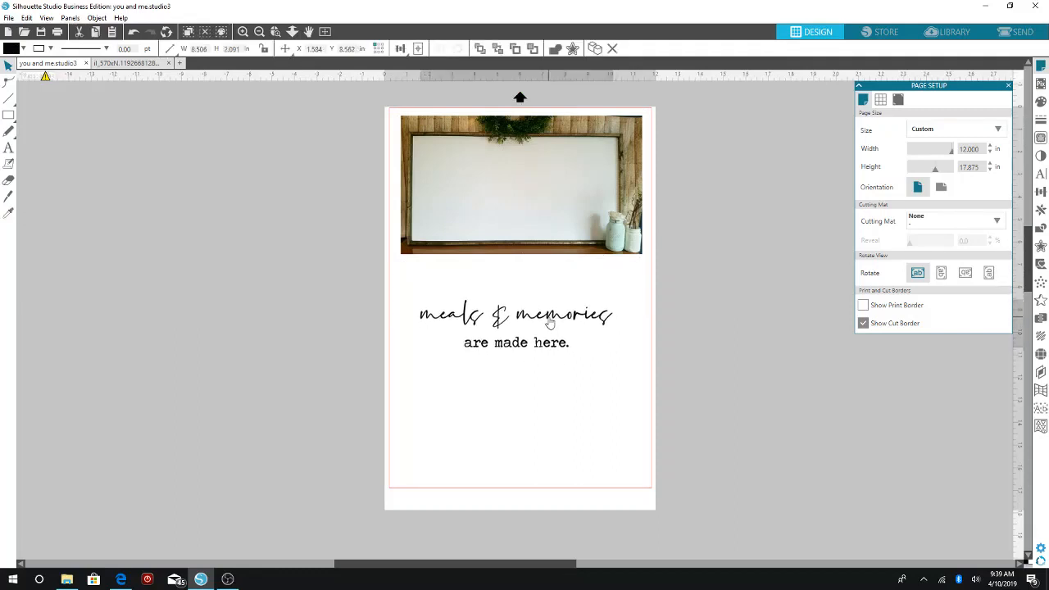
# - Drag the quote text group onto the blank sign, then reselect it for recolouring
pyautogui.moveTo(516, 320); pyautogui.dragTo(516, 183)
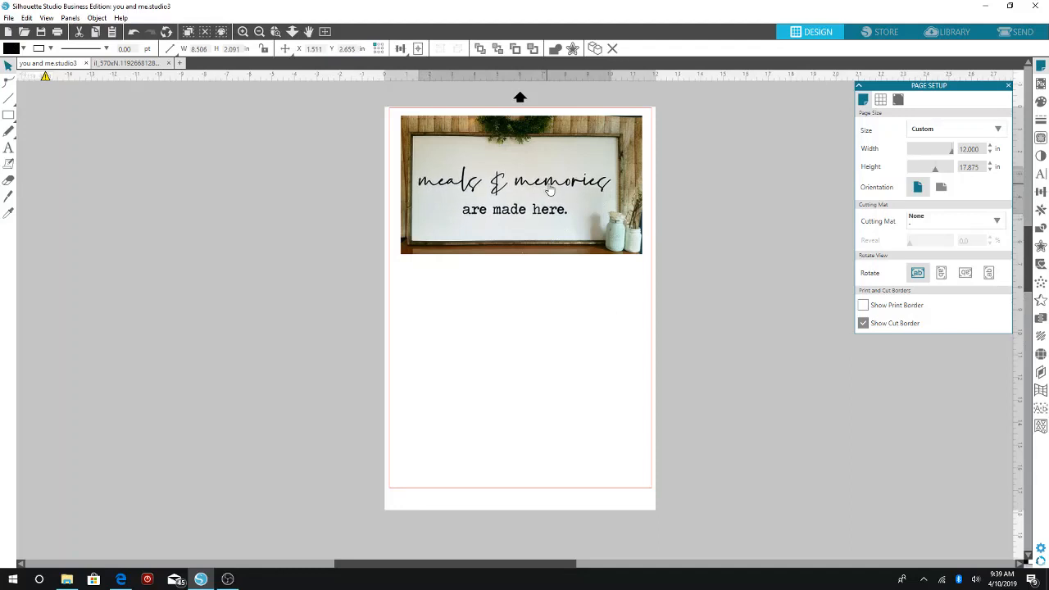
pyautogui.click(548, 331)
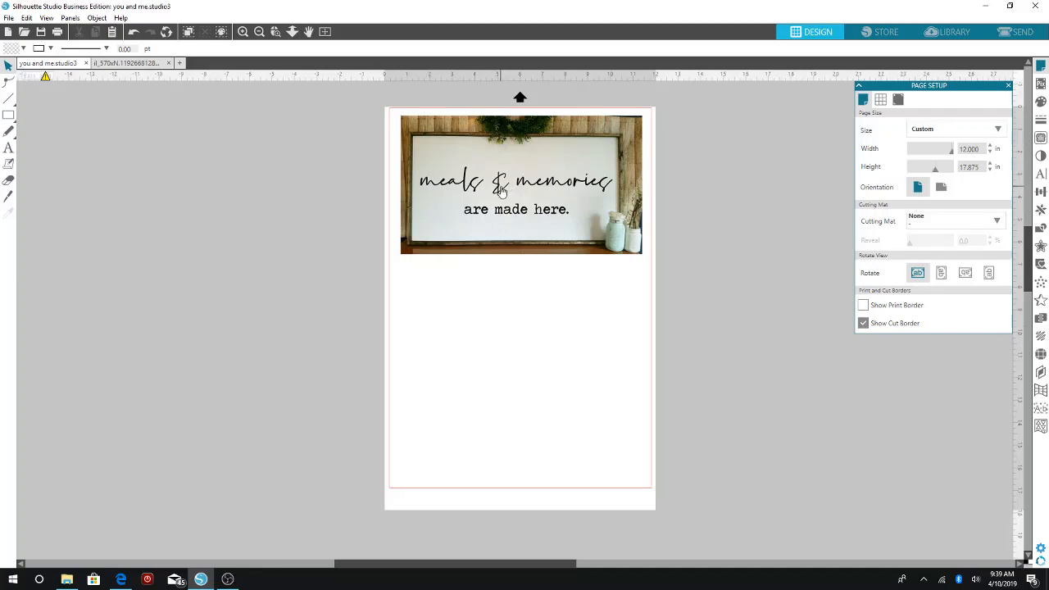
pyautogui.click(502, 192)
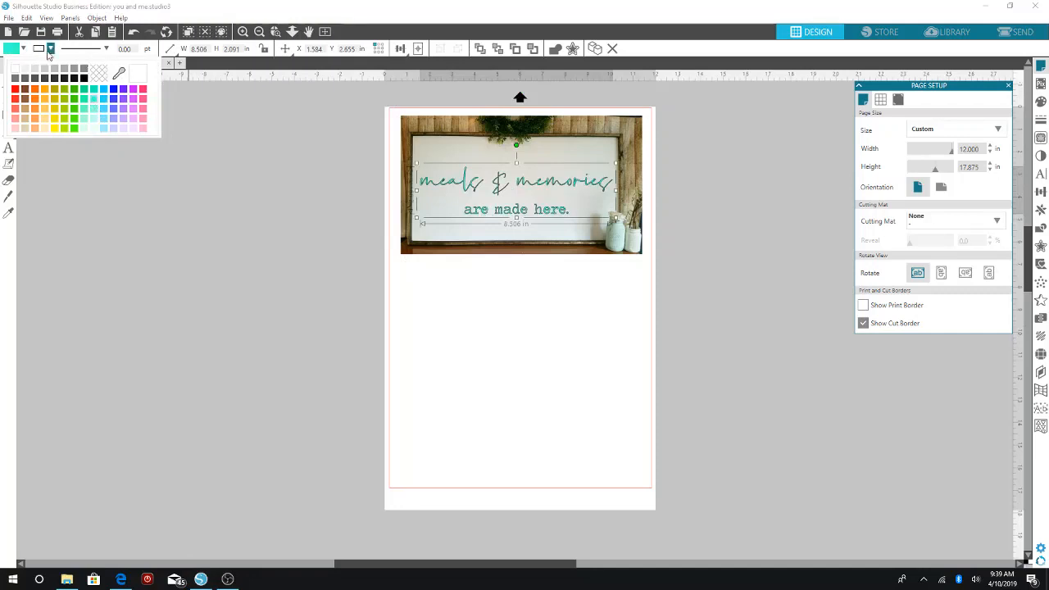
# - Try a bright teal fill, then settle on a soft gray for the sign text
pyautogui.click(122, 113)
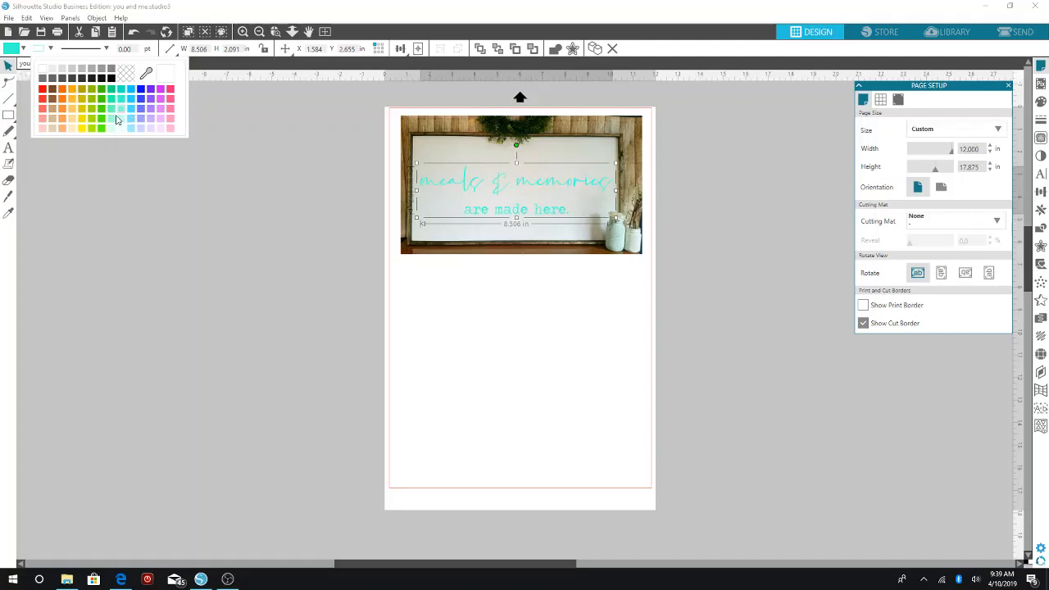
pyautogui.moveTo(55, 114)
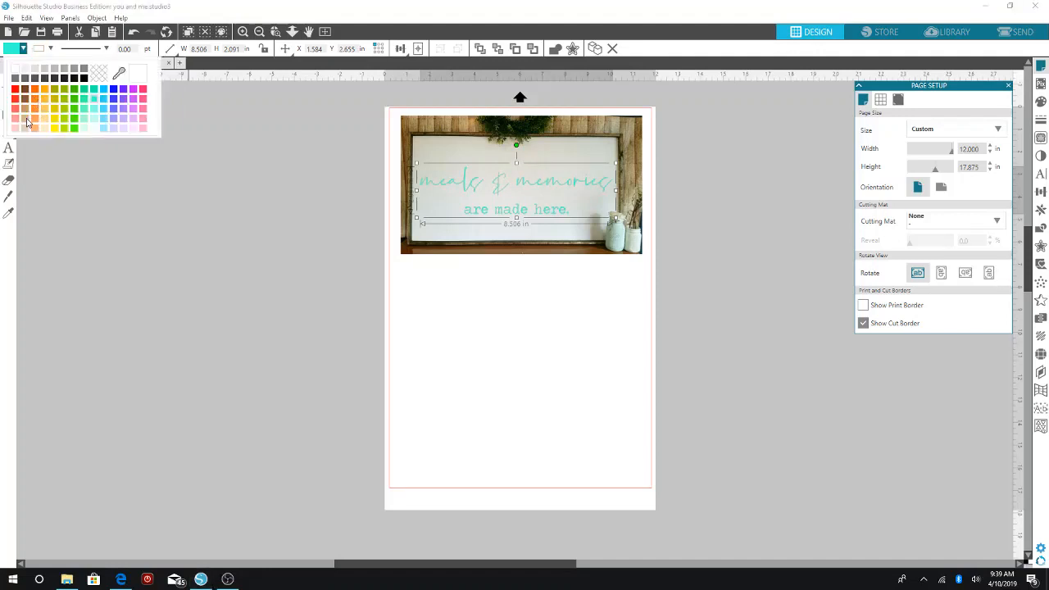
pyautogui.click(88, 79)
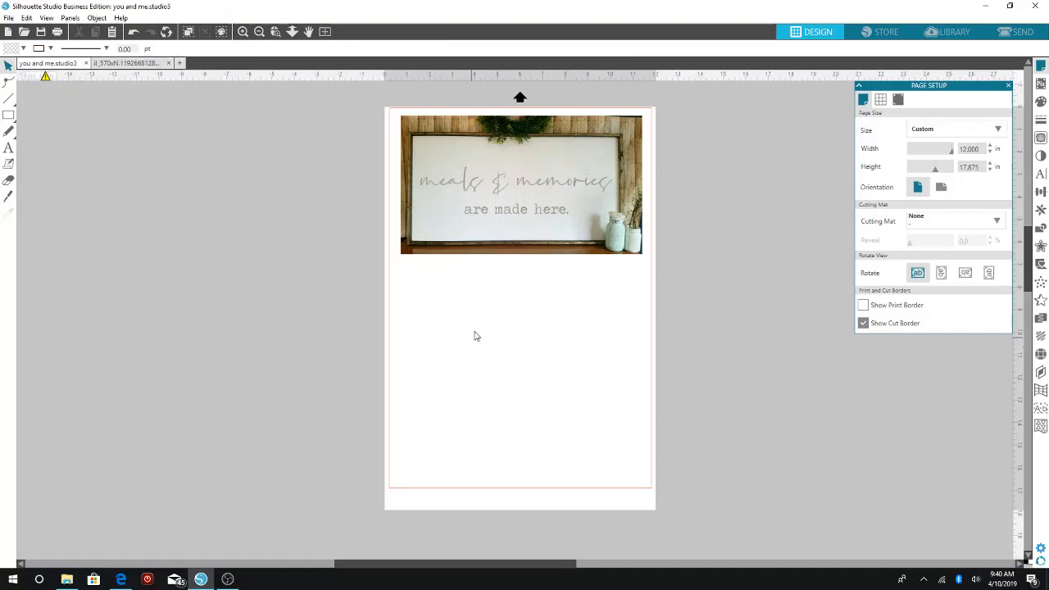
pyautogui.click(449, 182)
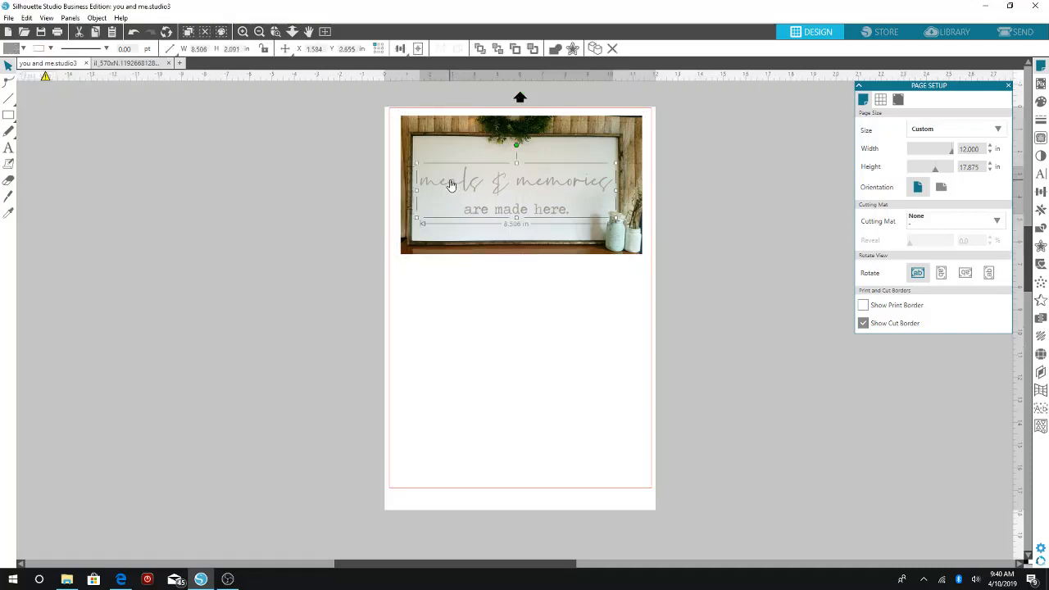
pyautogui.moveTo(564, 190)
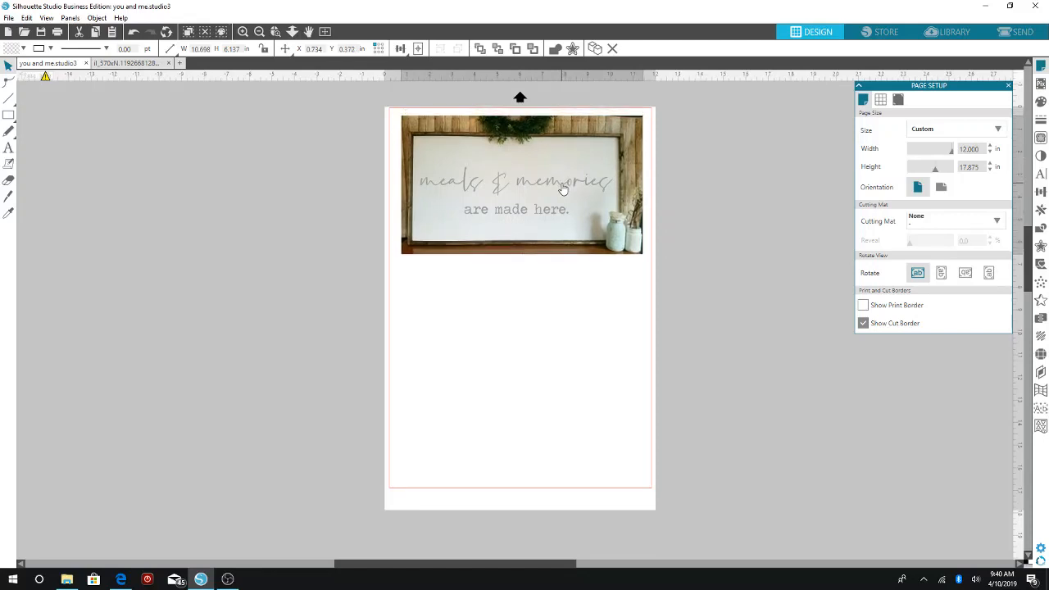
pyautogui.click(561, 266)
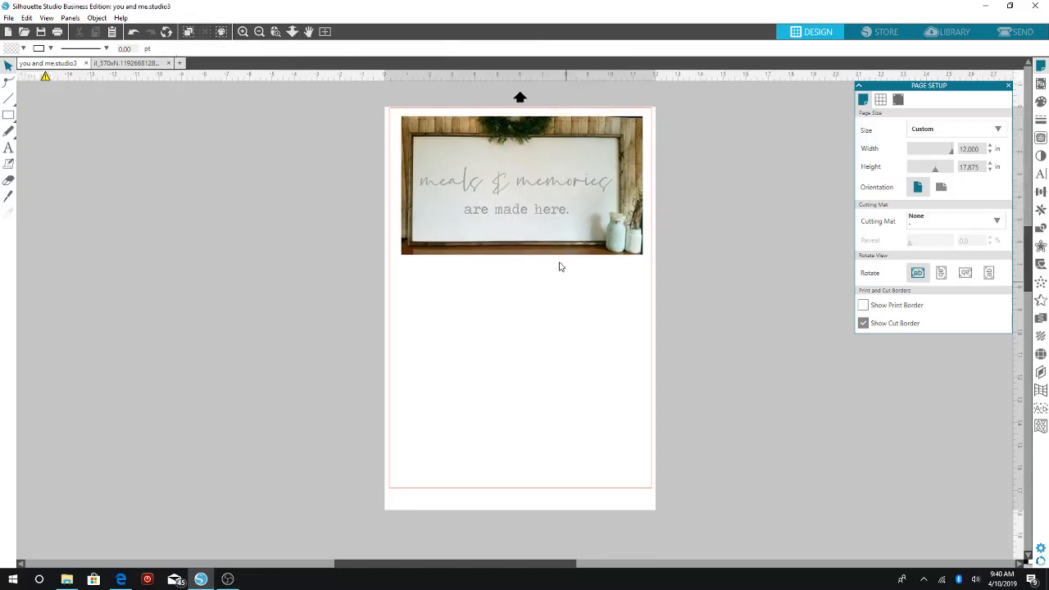
pyautogui.click(521, 180)
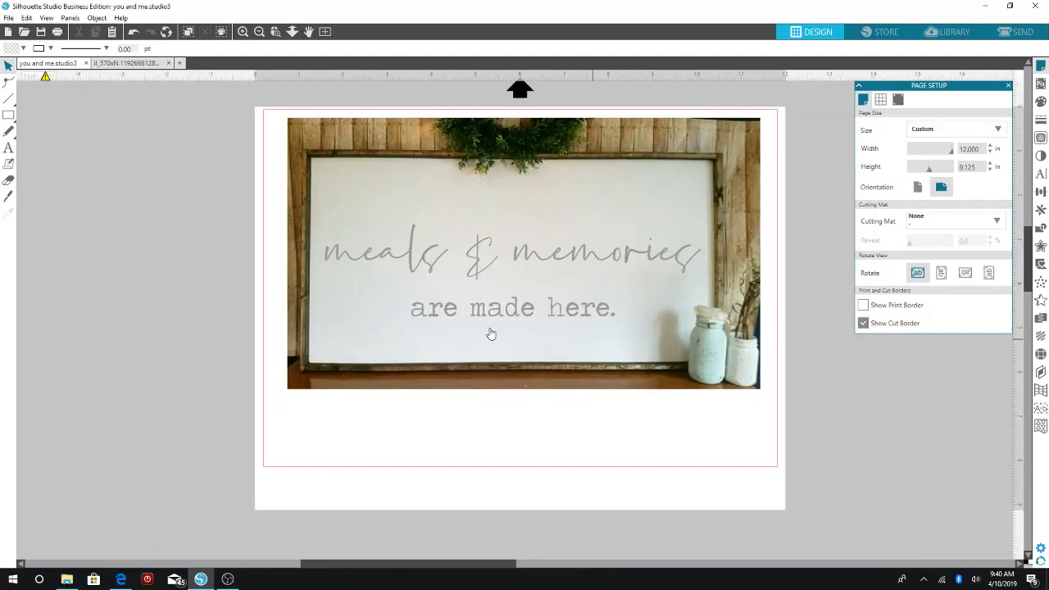
pyautogui.moveTo(564, 358)
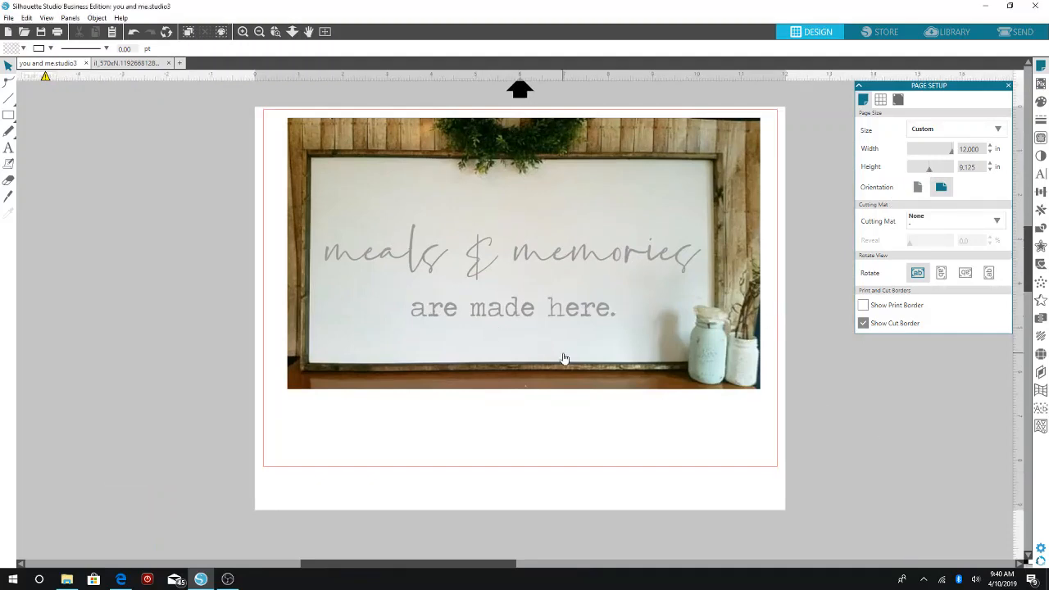
pyautogui.moveTo(475, 398)
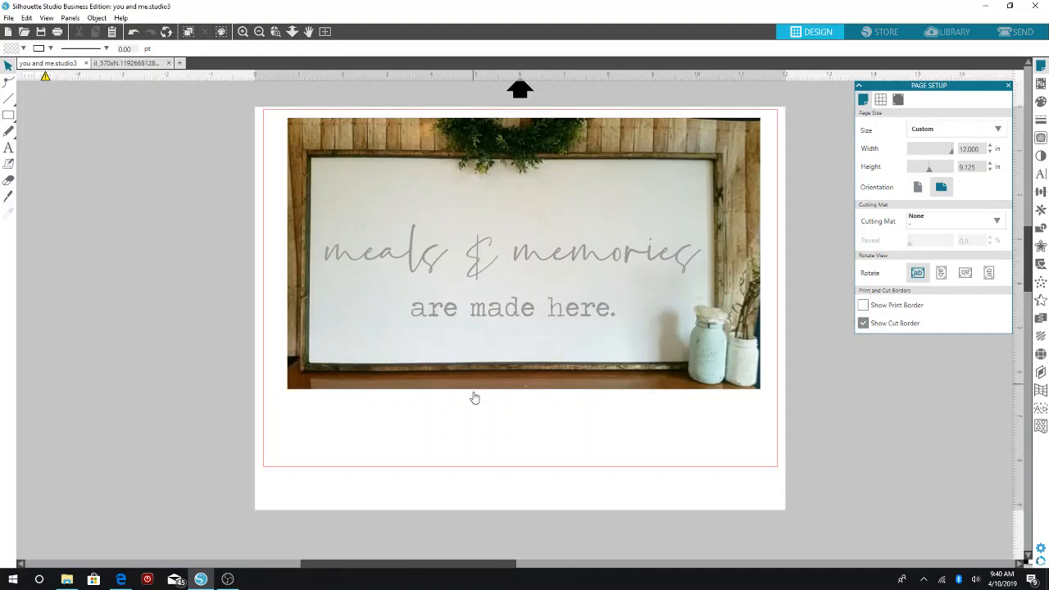
pyautogui.moveTo(510, 426)
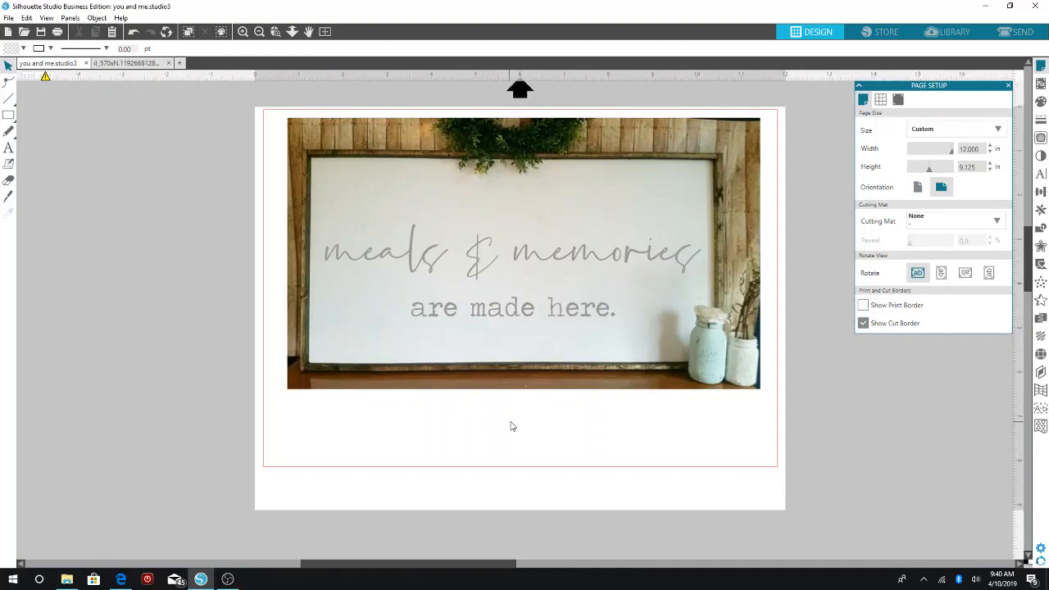
pyautogui.moveTo(256, 349)
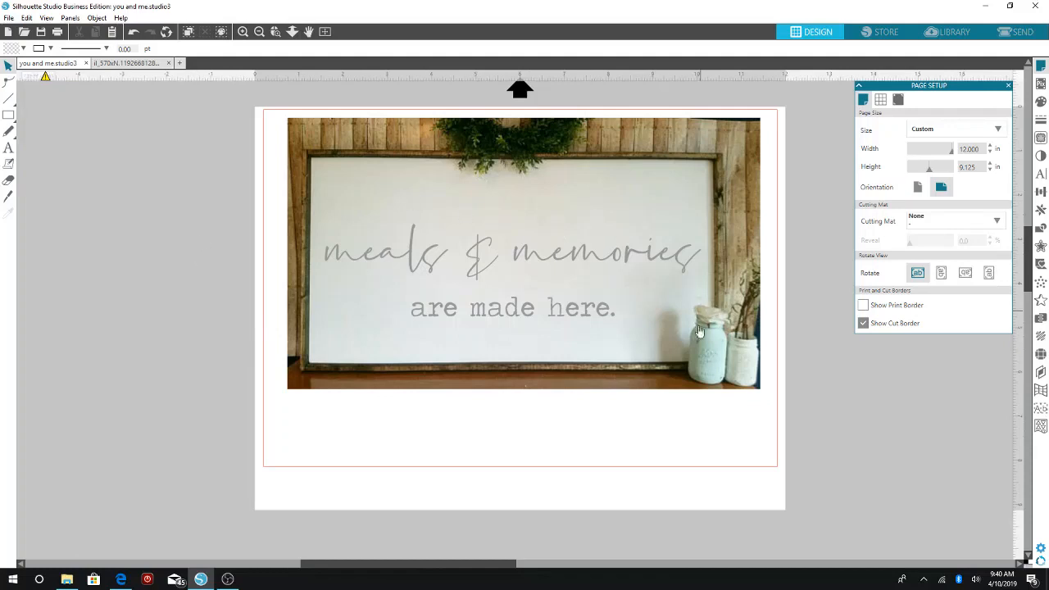
pyautogui.moveTo(616, 436)
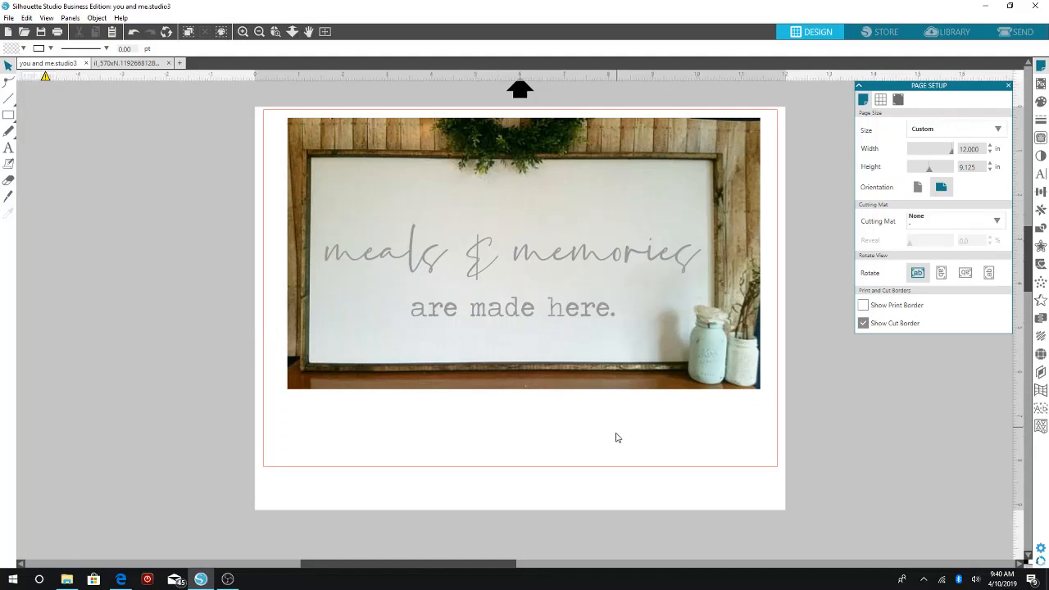
pyautogui.click(259, 33)
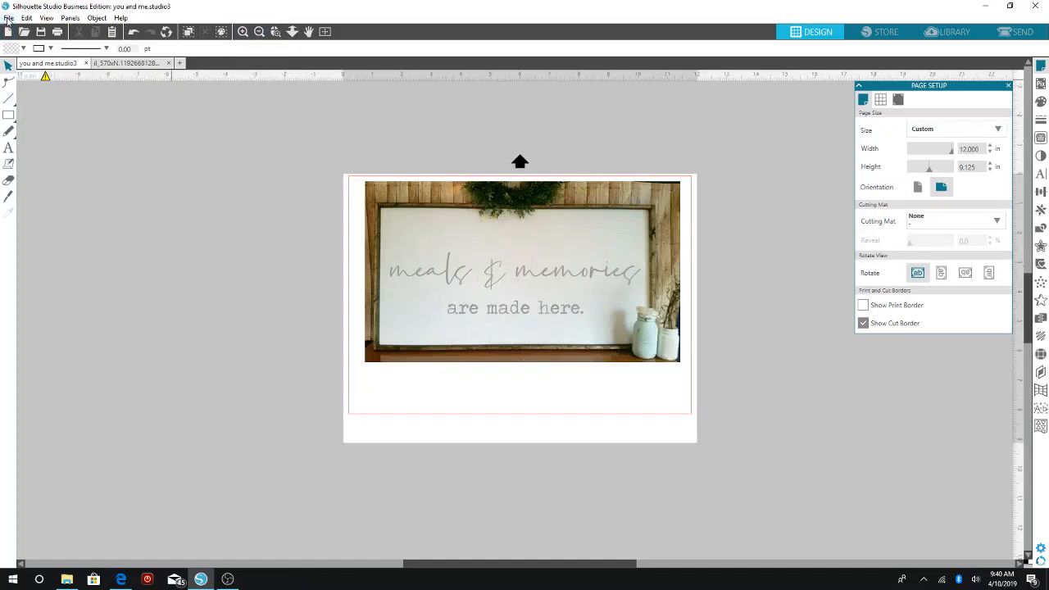
# - Save to hard drive as JPEG 'you and me' in the mockups folder, exported at 1800 by 1368 pixels
pyautogui.click(10, 16)
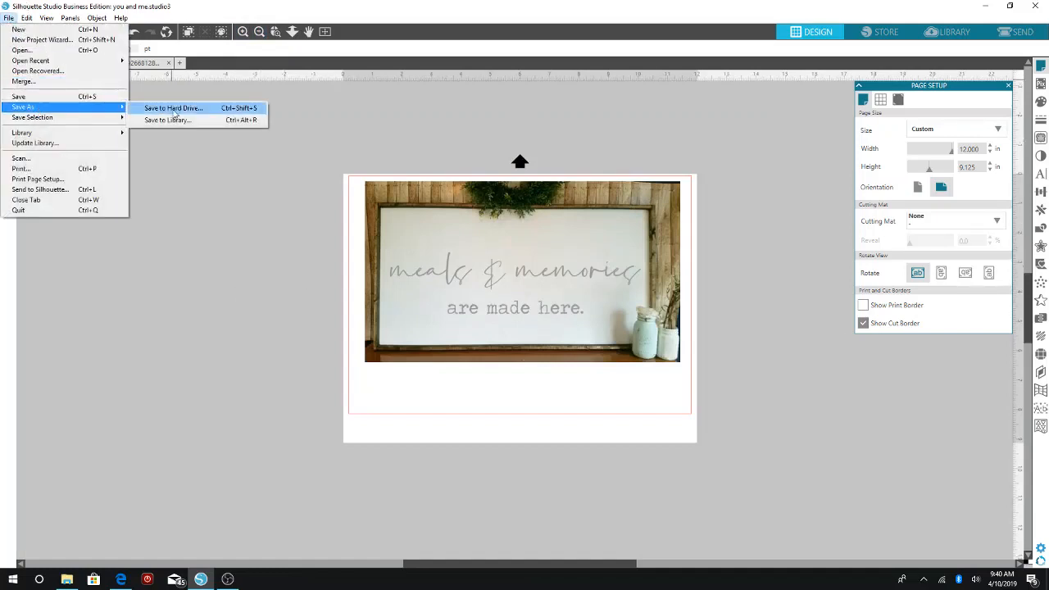
pyautogui.click(173, 108)
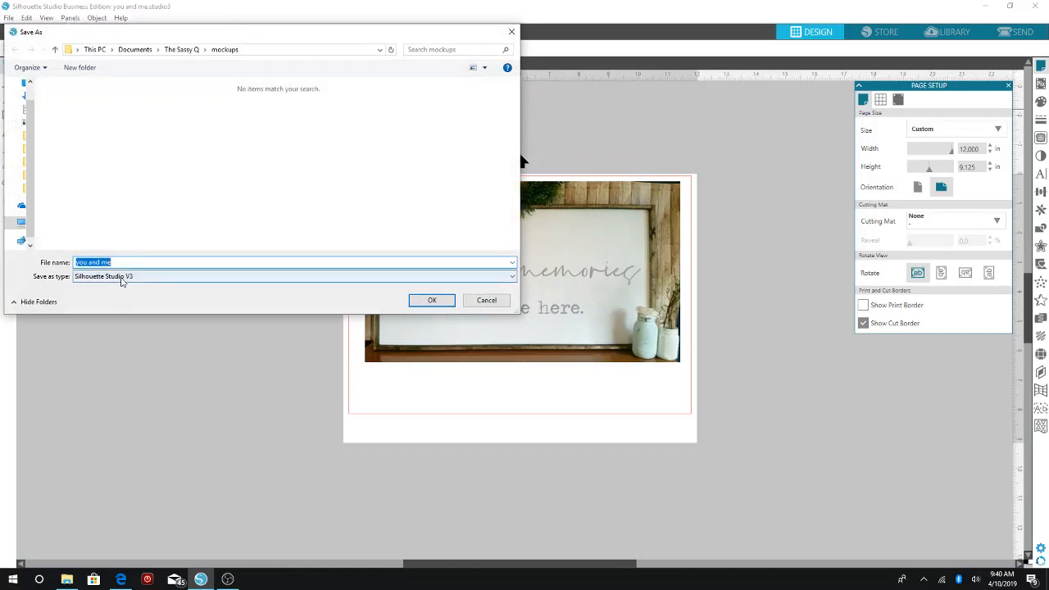
pyautogui.click(295, 275)
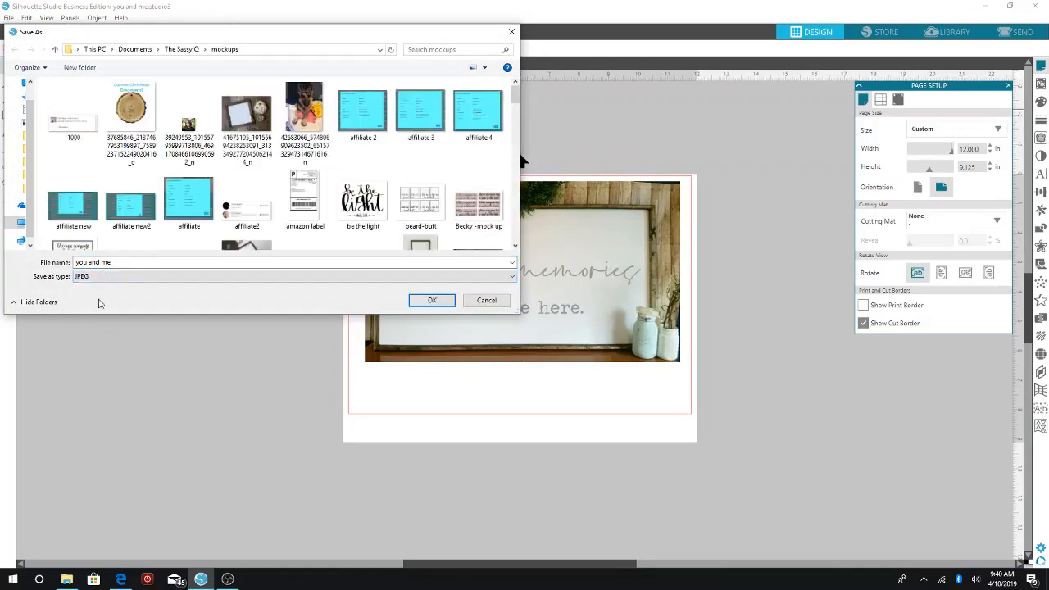
pyautogui.click(432, 300)
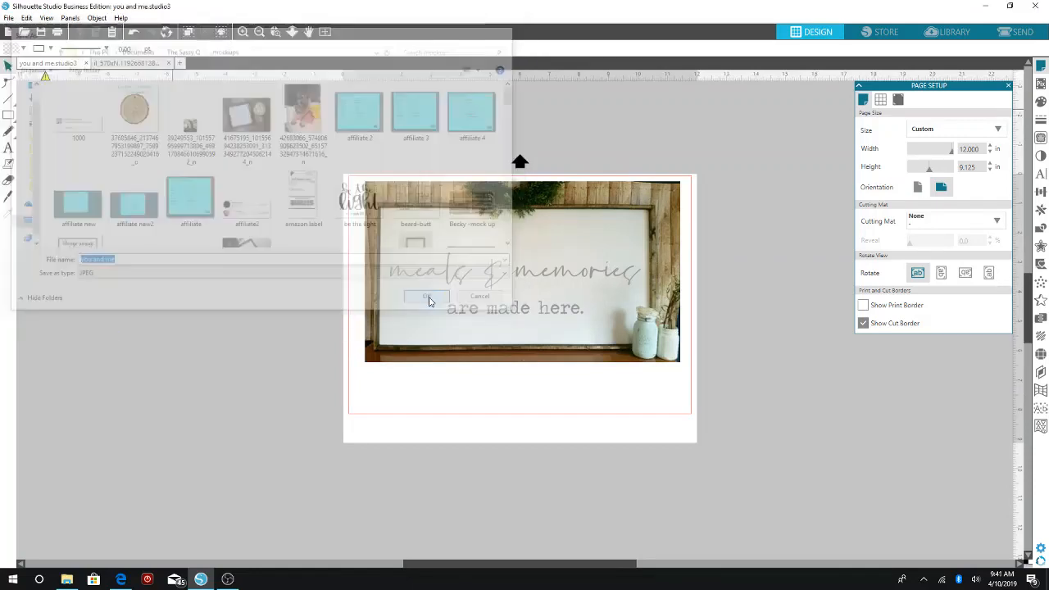
pyautogui.click(427, 295)
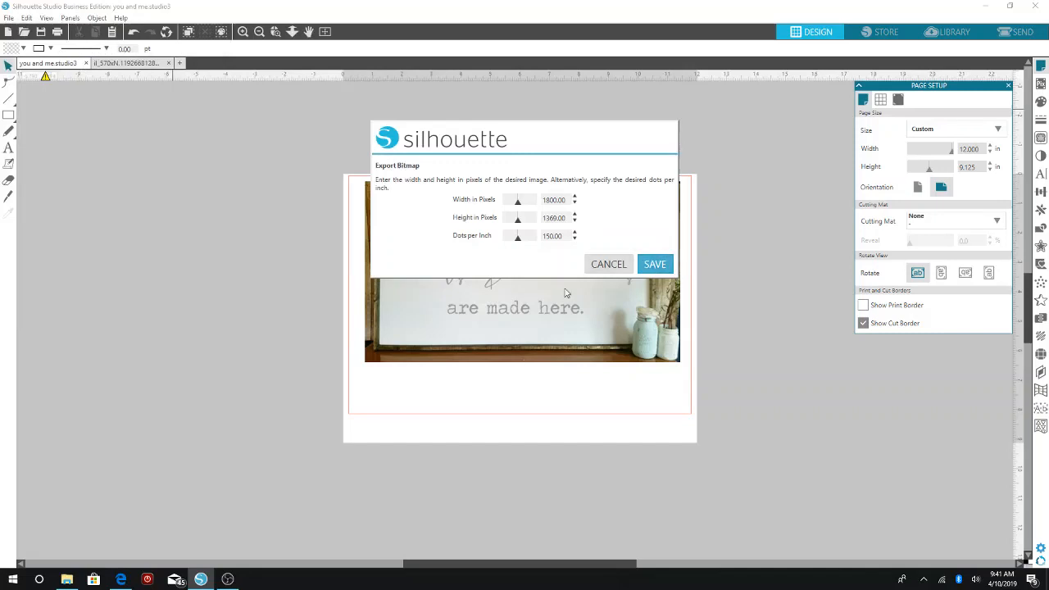
pyautogui.click(654, 263)
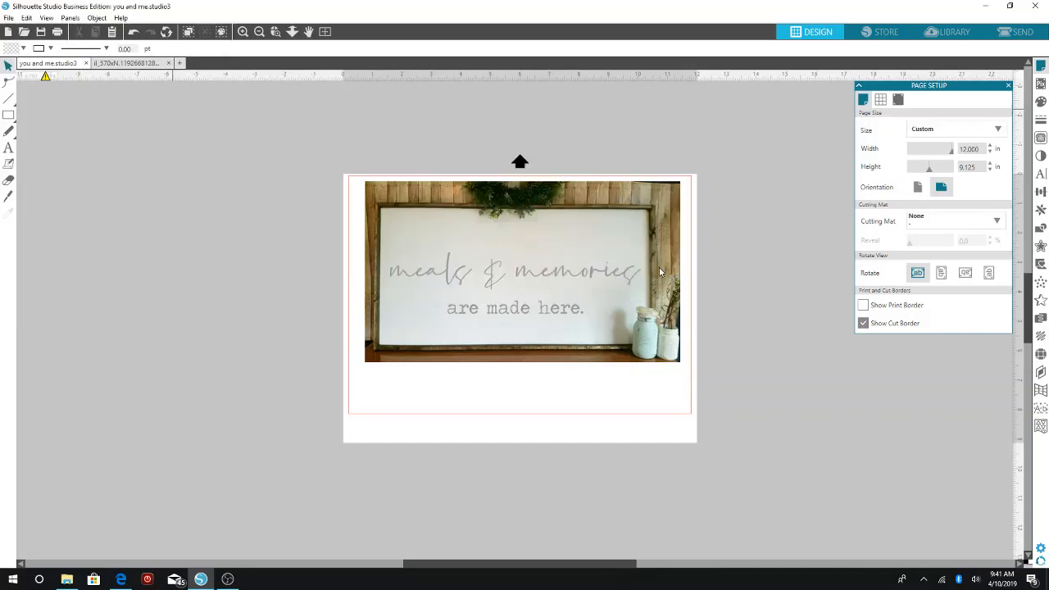
pyautogui.moveTo(560, 362)
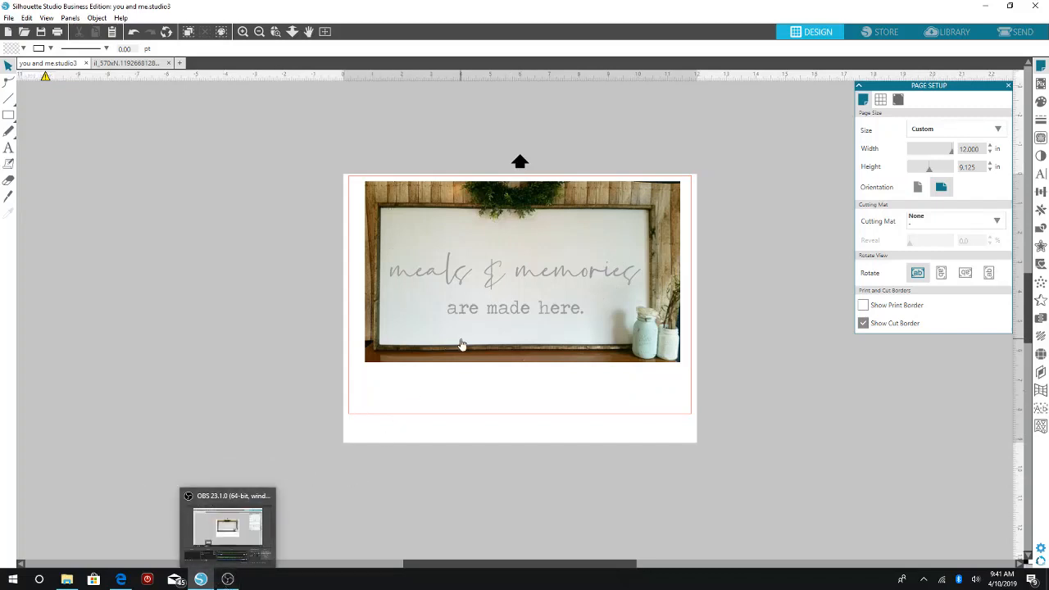
pyautogui.moveTo(455, 210)
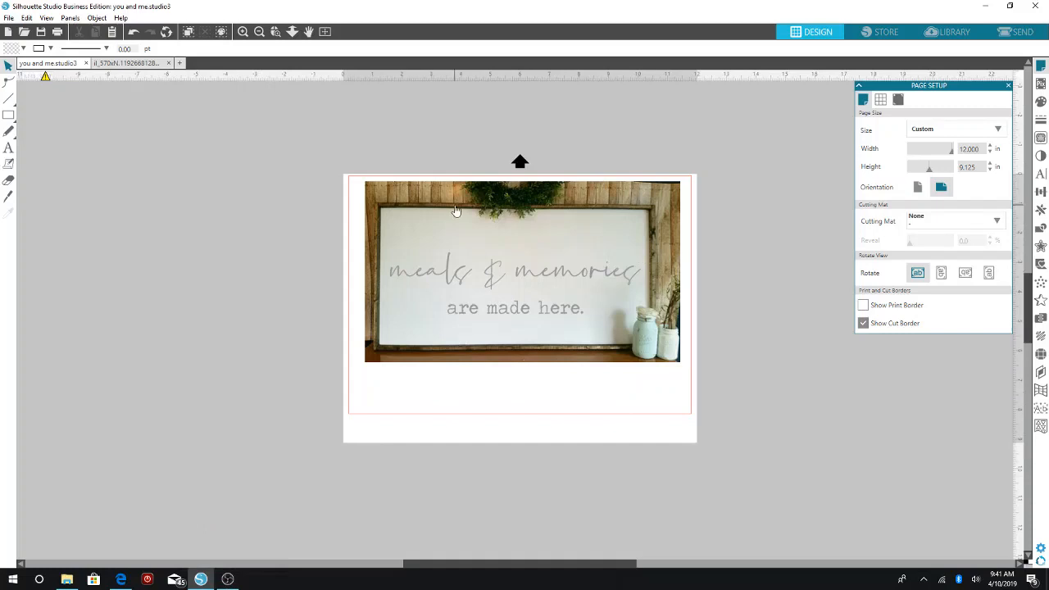
pyautogui.moveTo(409, 403)
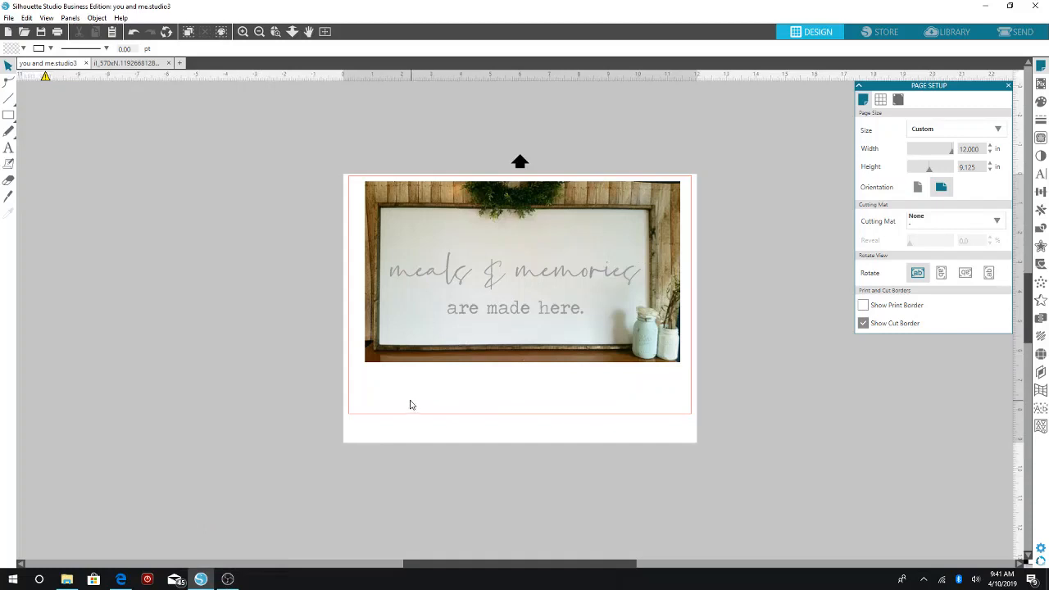
pyautogui.moveTo(643, 380)
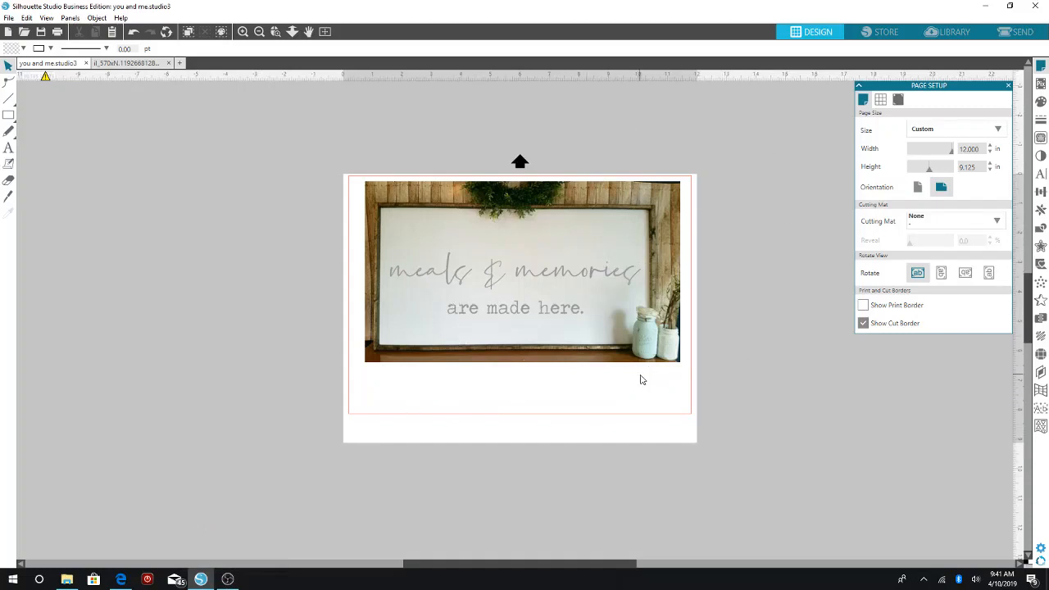
pyautogui.moveTo(665, 390)
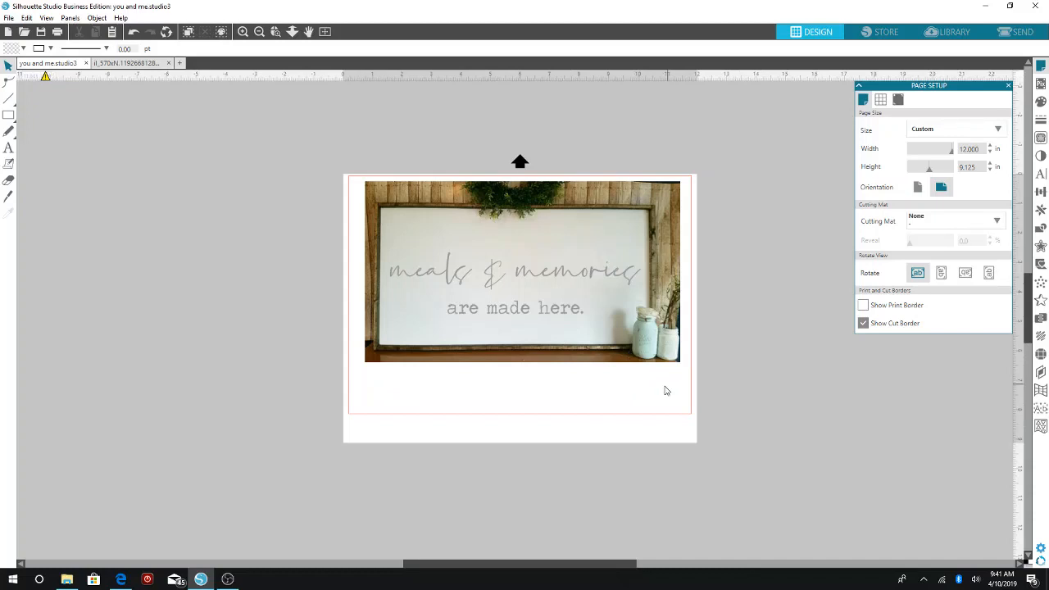
pyautogui.moveTo(577, 405)
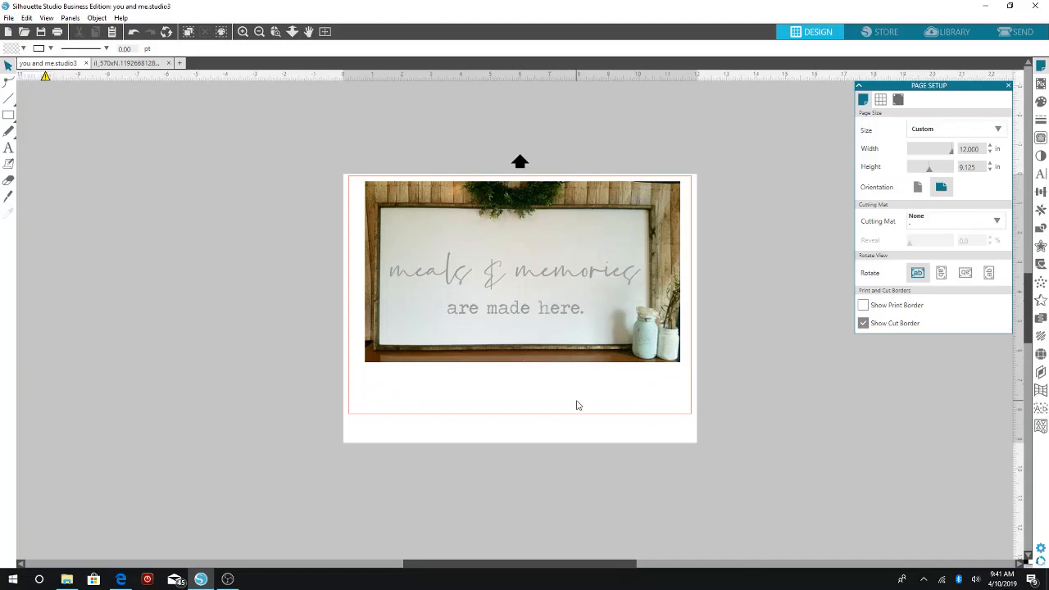
pyautogui.moveTo(511, 143)
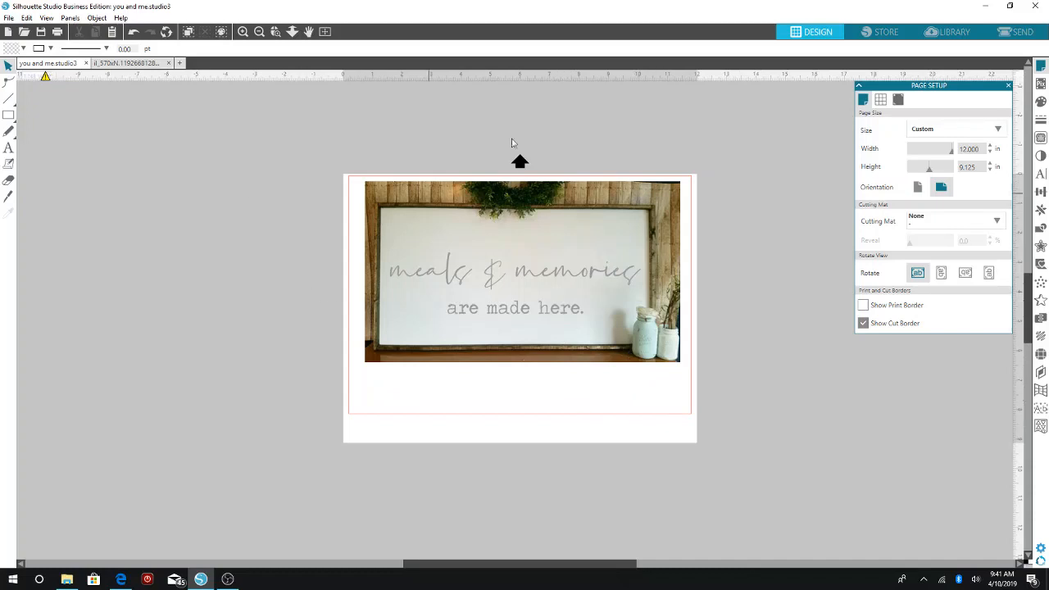
pyautogui.moveTo(564, 298)
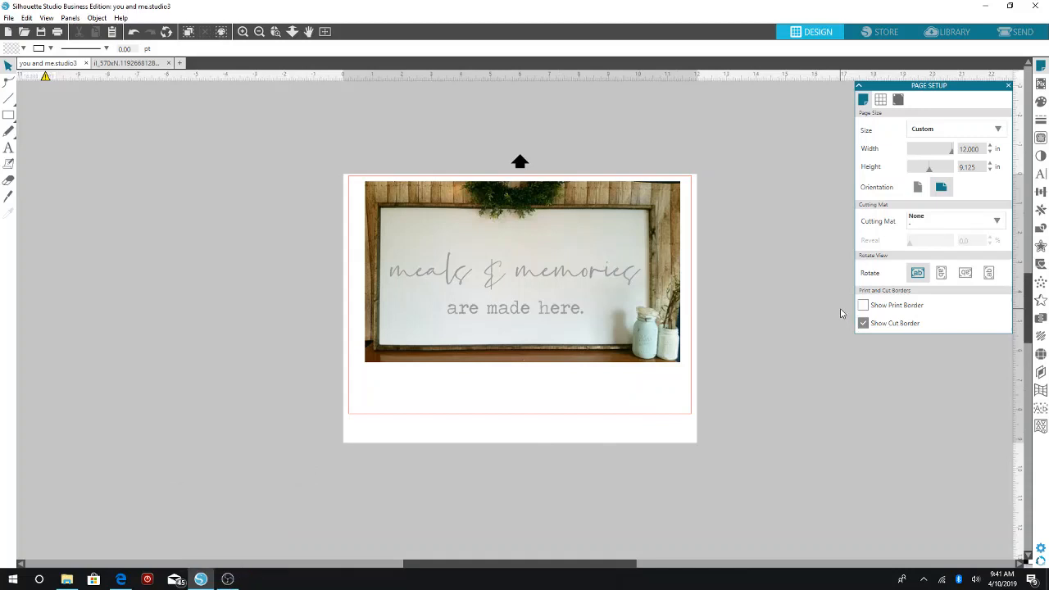
pyautogui.moveTo(738, 284)
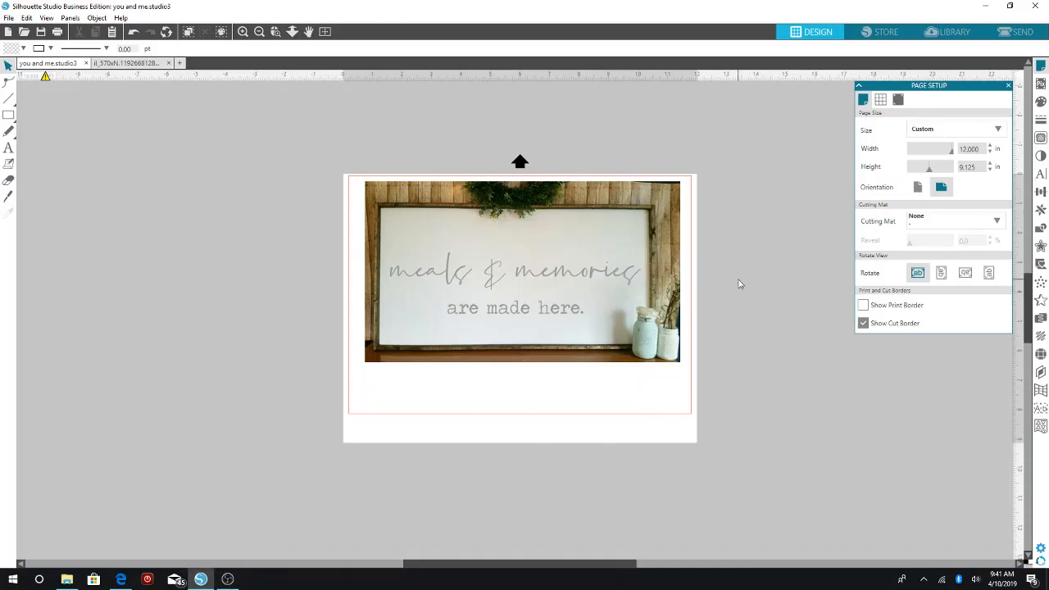